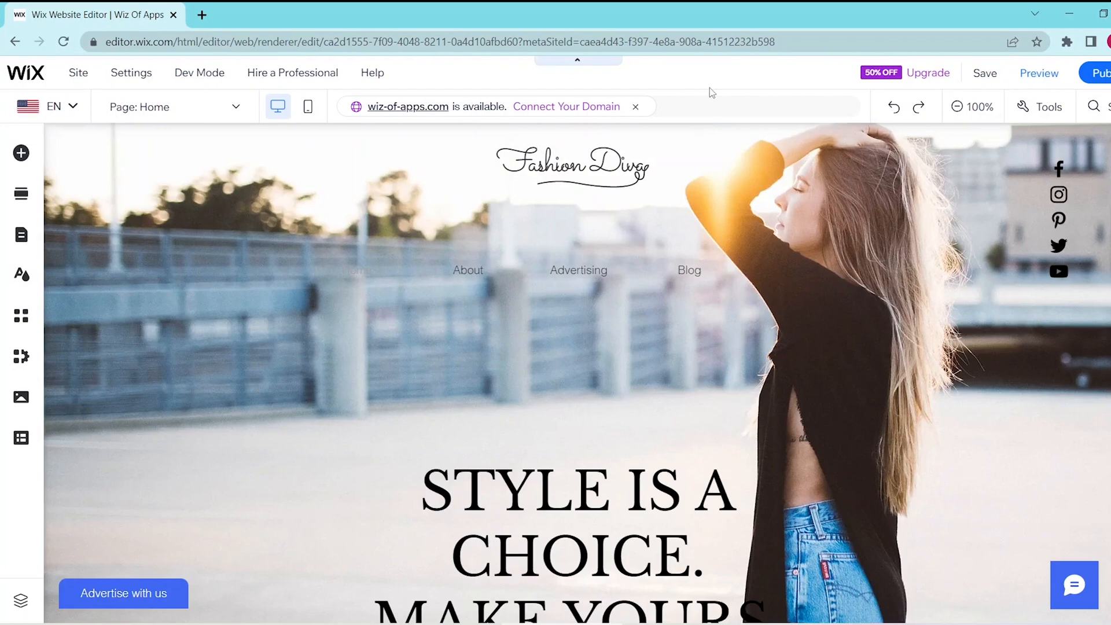
{"action": "mouse_move", "coordinate": [830, 130]}
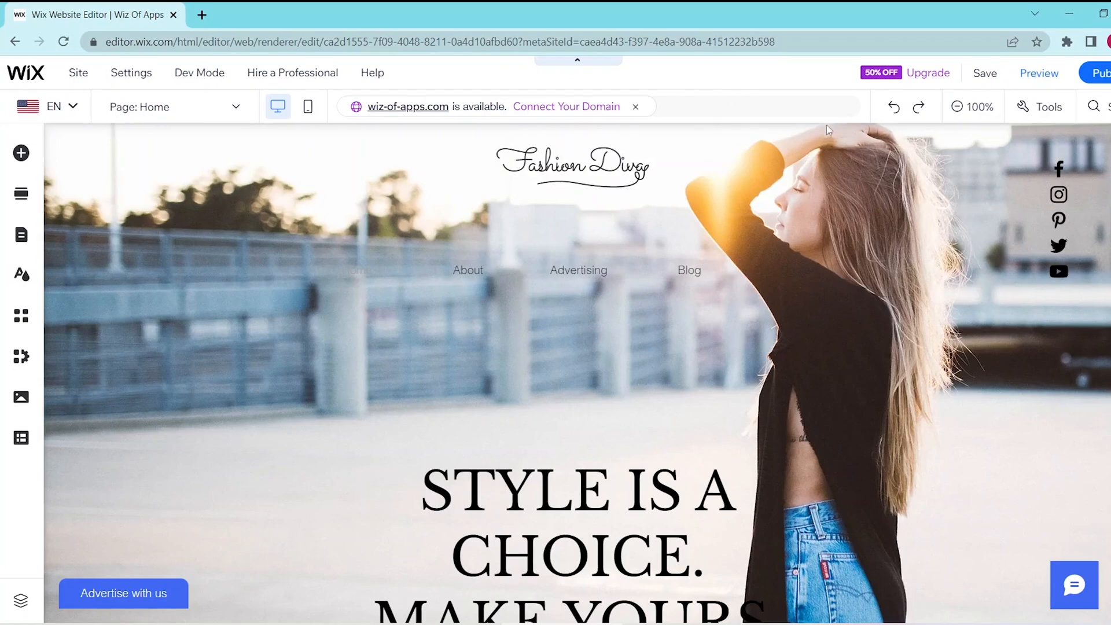
Step: Scroll the Fashion Diva homepage down to the empty untitled section
{"action": "scroll", "scroll_direction": "down", "scroll_amount": 3}
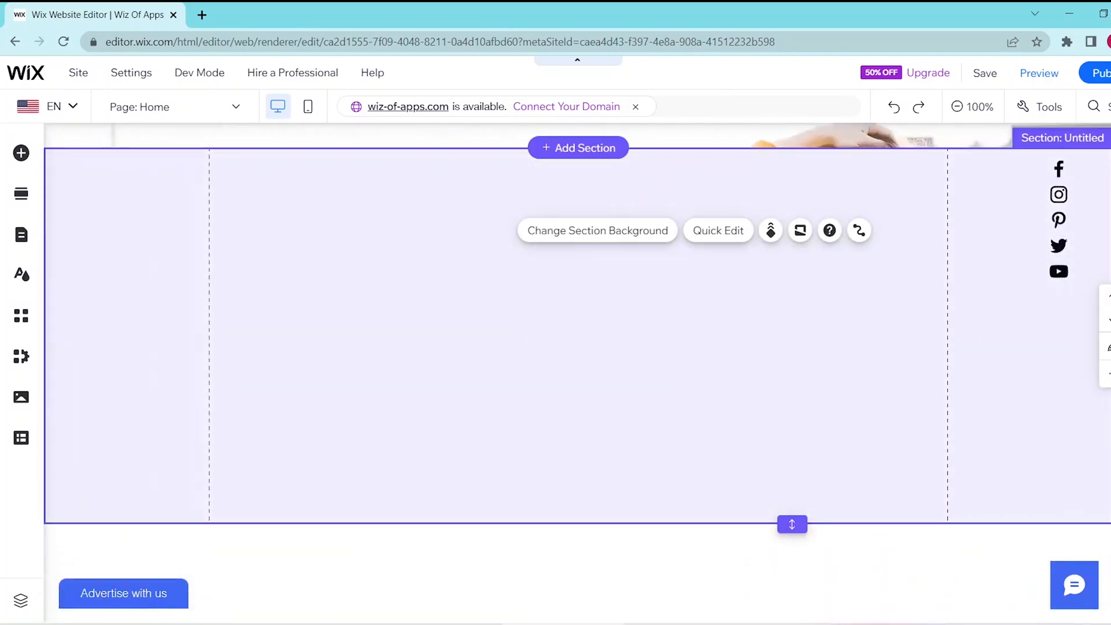
{"action": "mouse_move", "coordinate": [20, 316]}
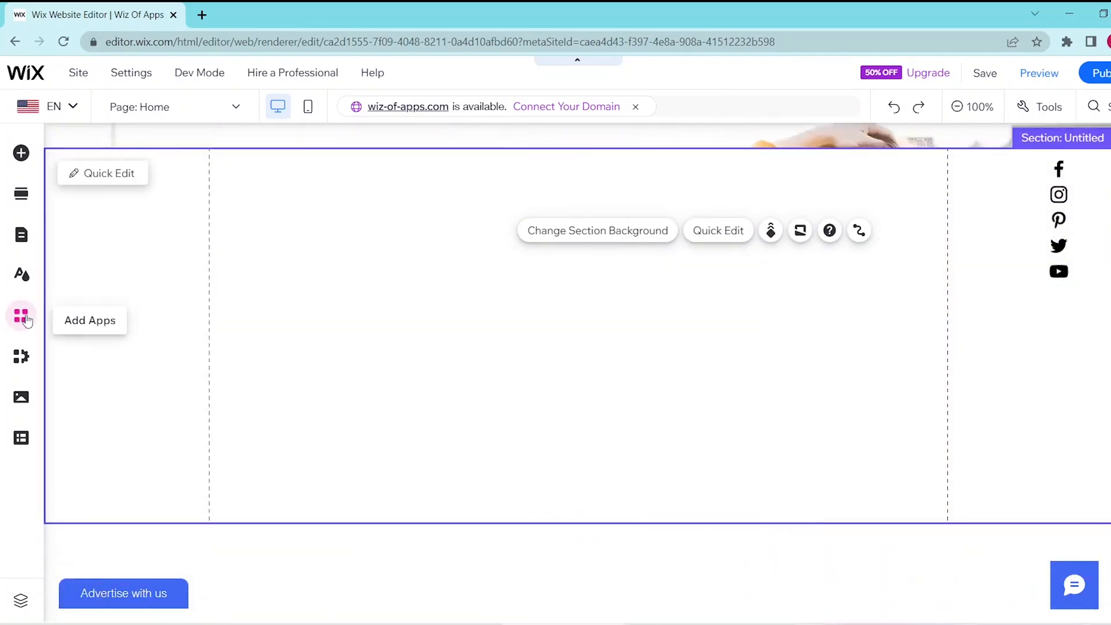
Step: Search the app market for 'google event' and add Google Event Calendar to the section
{"action": "left_click", "coordinate": [21, 316]}
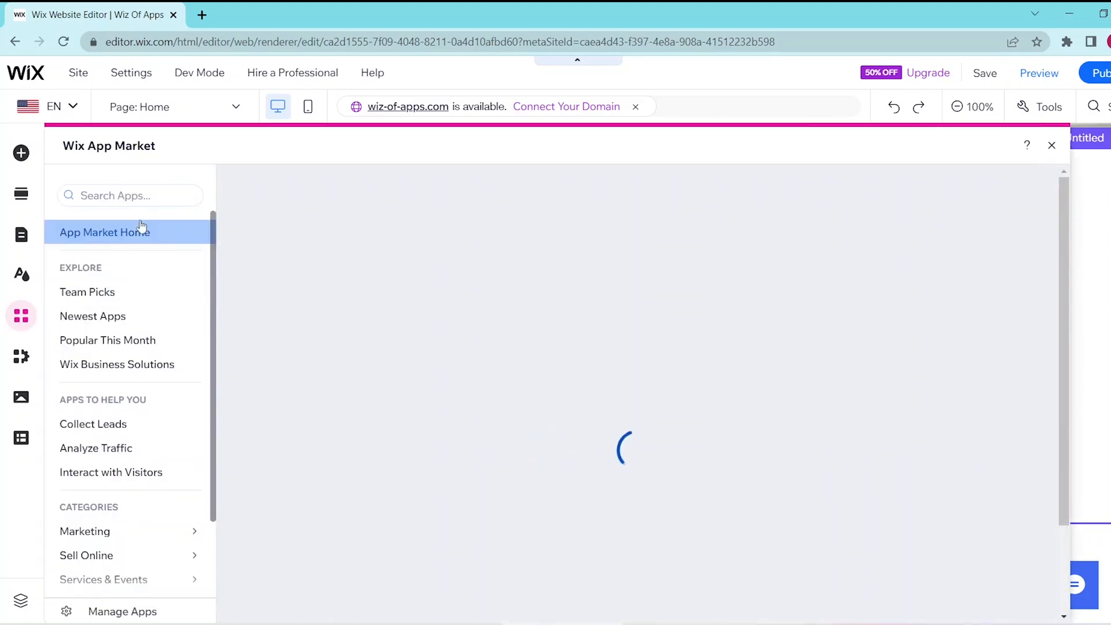
{"action": "left_click", "coordinate": [458, 284]}
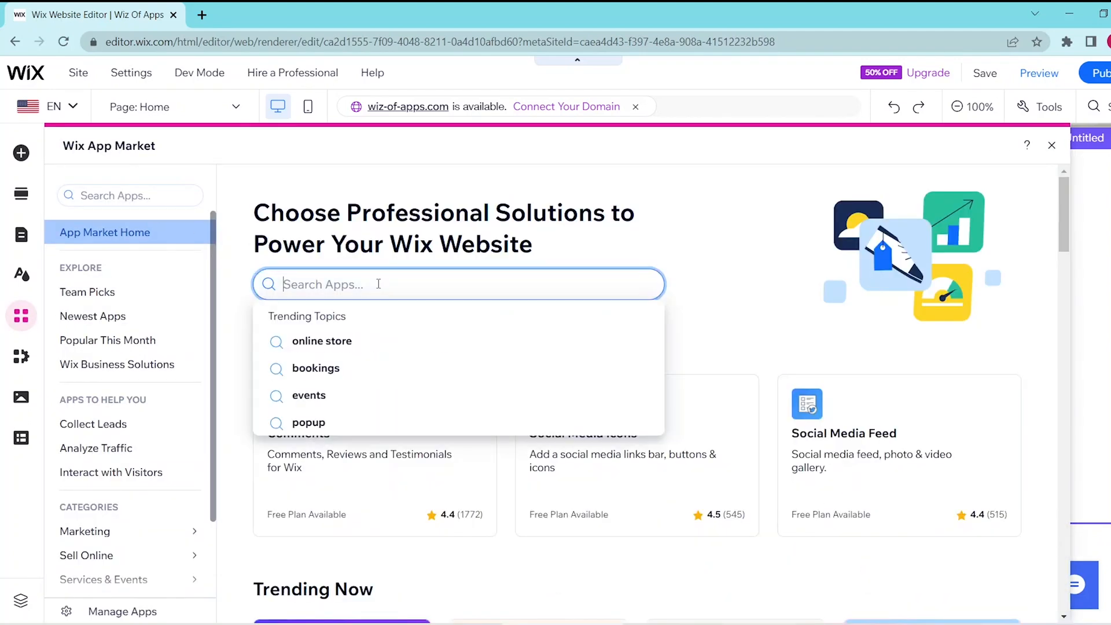
{"action": "type", "text": "google event"}
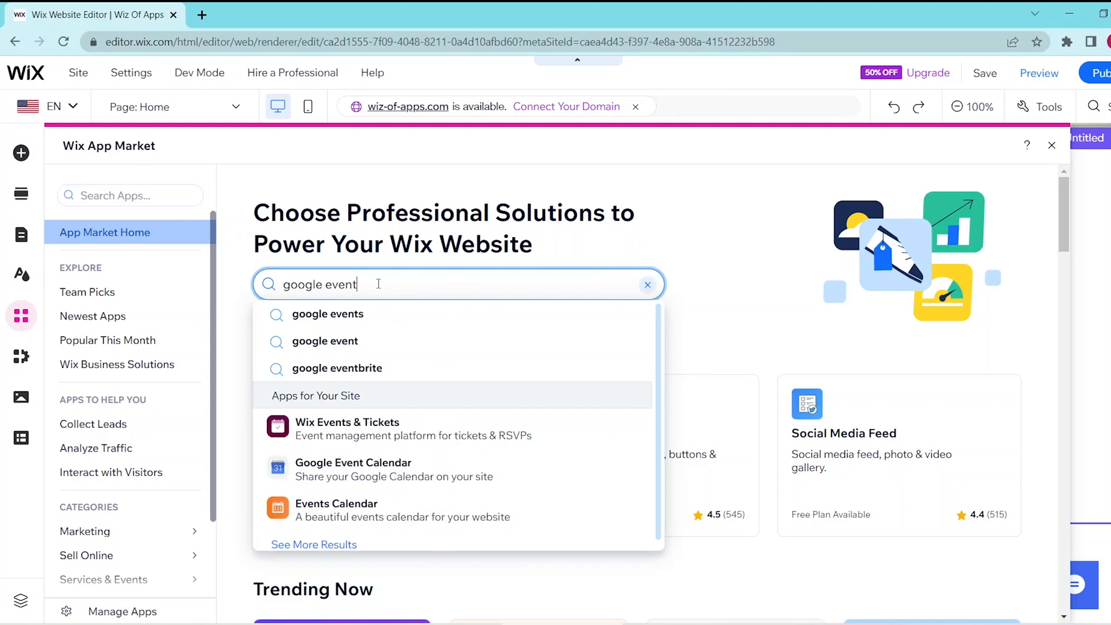
{"action": "left_click", "coordinate": [353, 469]}
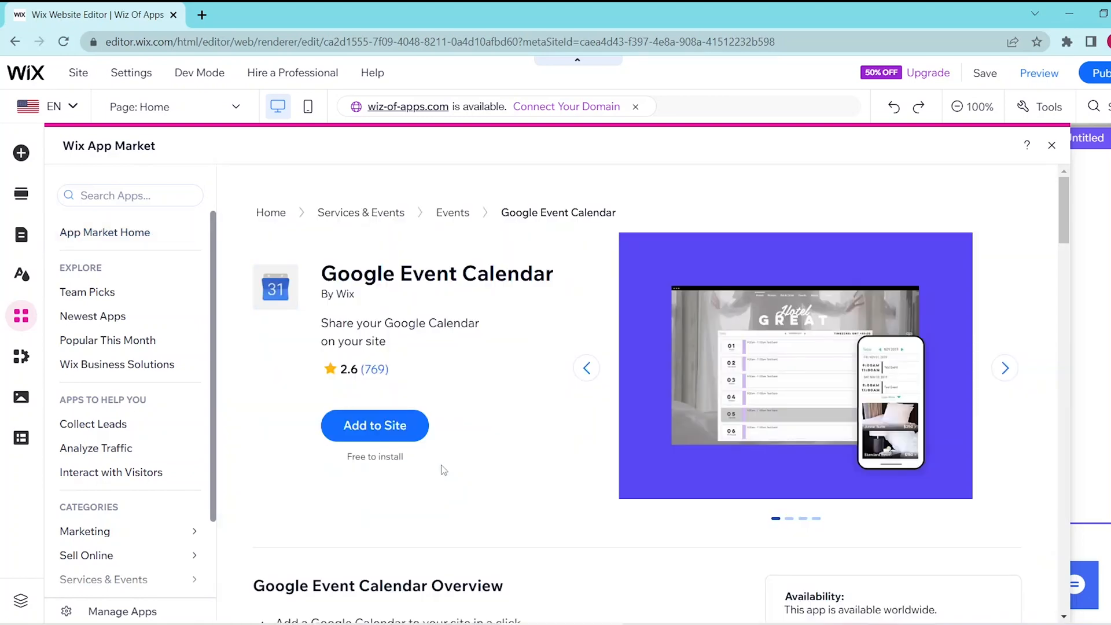
{"action": "left_click", "coordinate": [374, 426]}
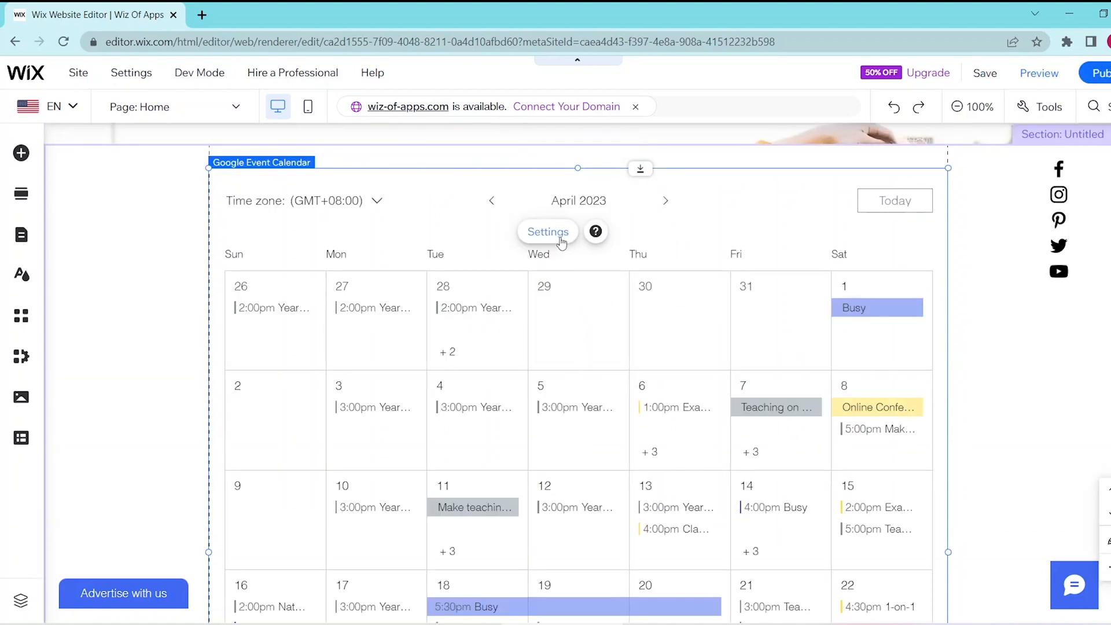
Step: Open the calendar's Calendars settings listing School Schedule, Teachers and Students
{"action": "left_click", "coordinate": [547, 231]}
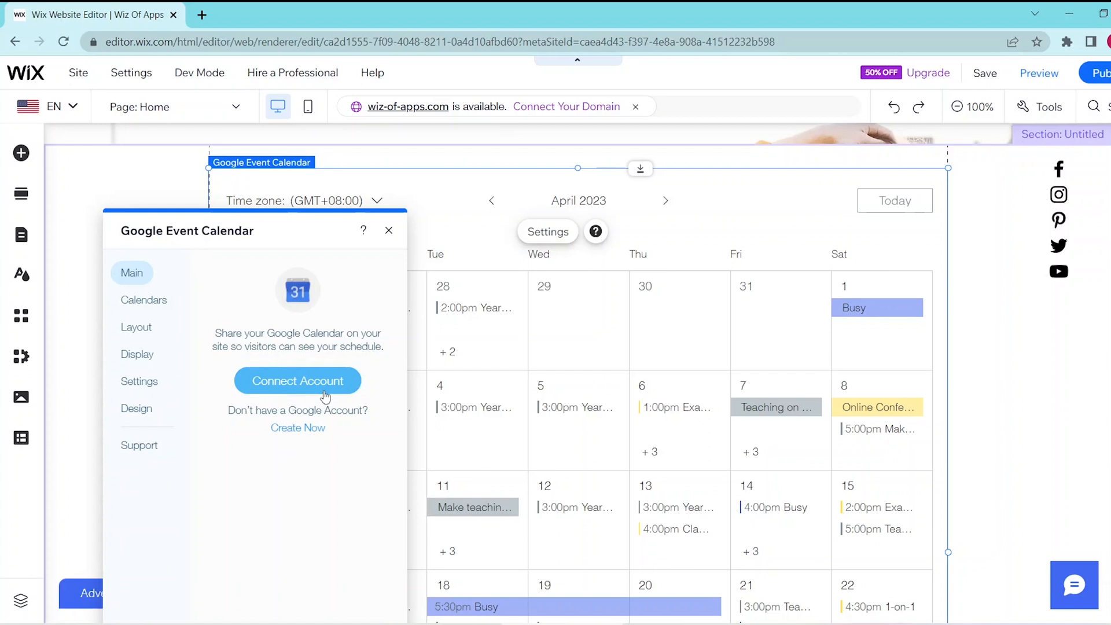
{"action": "mouse_move", "coordinate": [298, 427]}
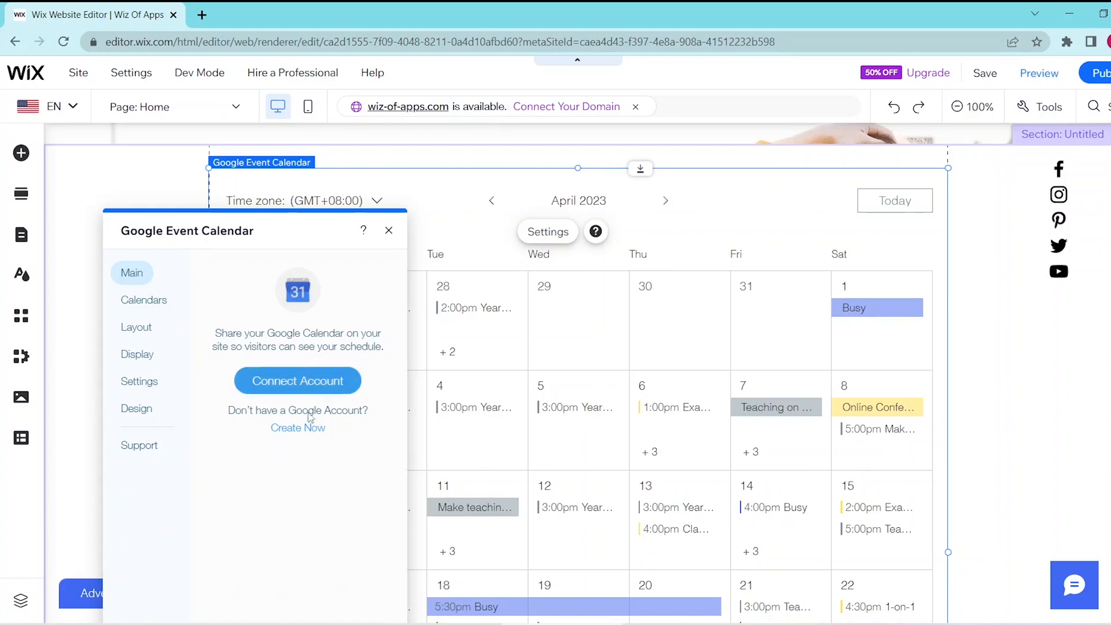
{"action": "left_click", "coordinate": [143, 300]}
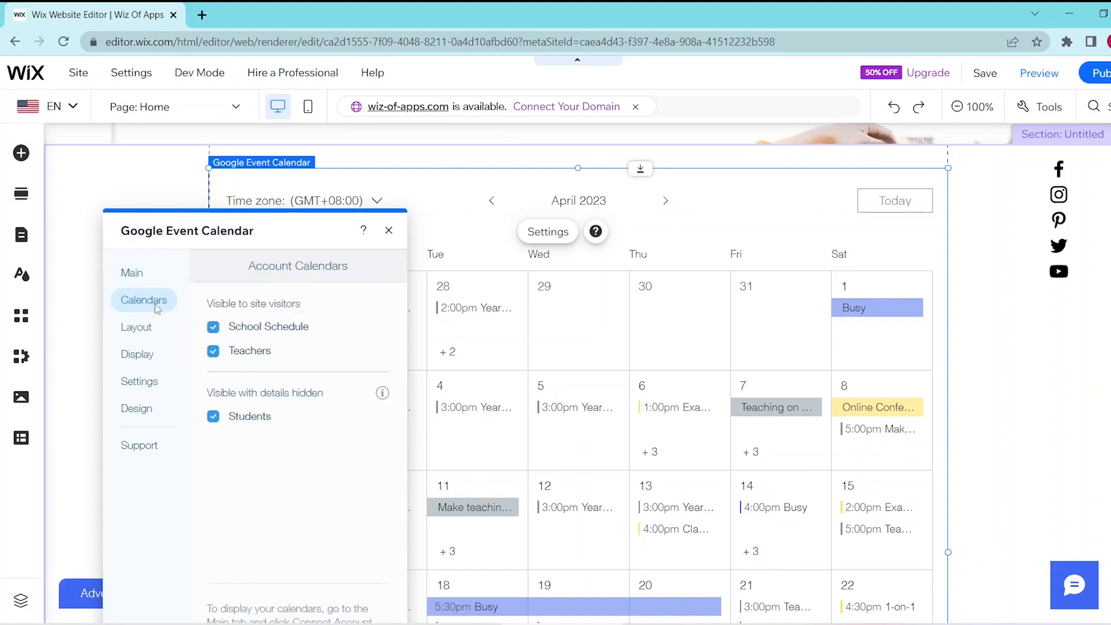
{"action": "left_click", "coordinate": [213, 327]}
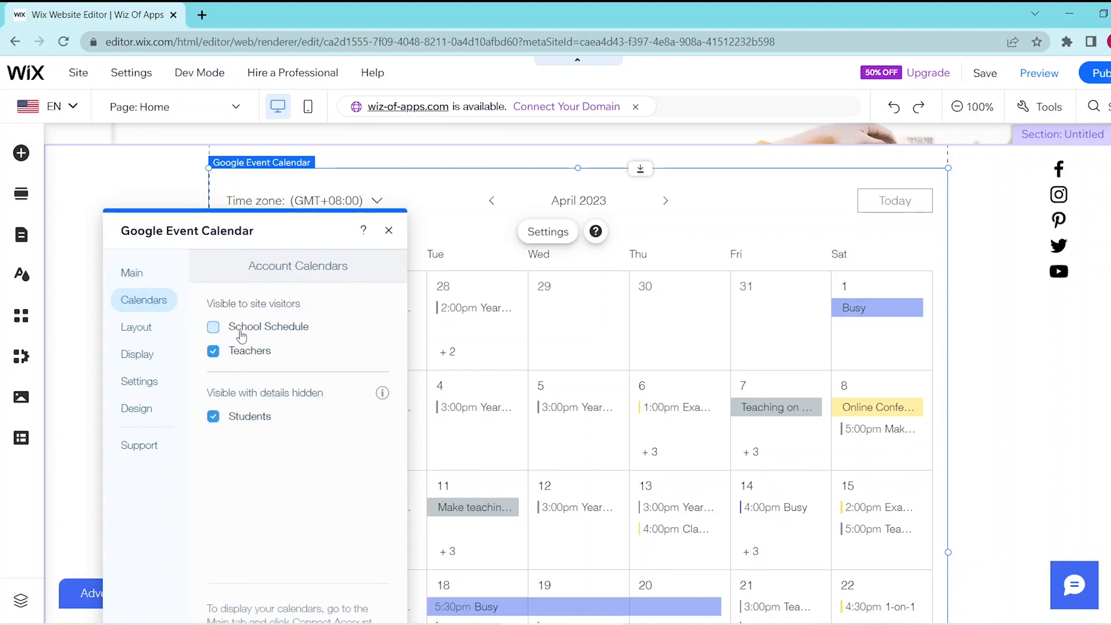
{"action": "left_click", "coordinate": [214, 351]}
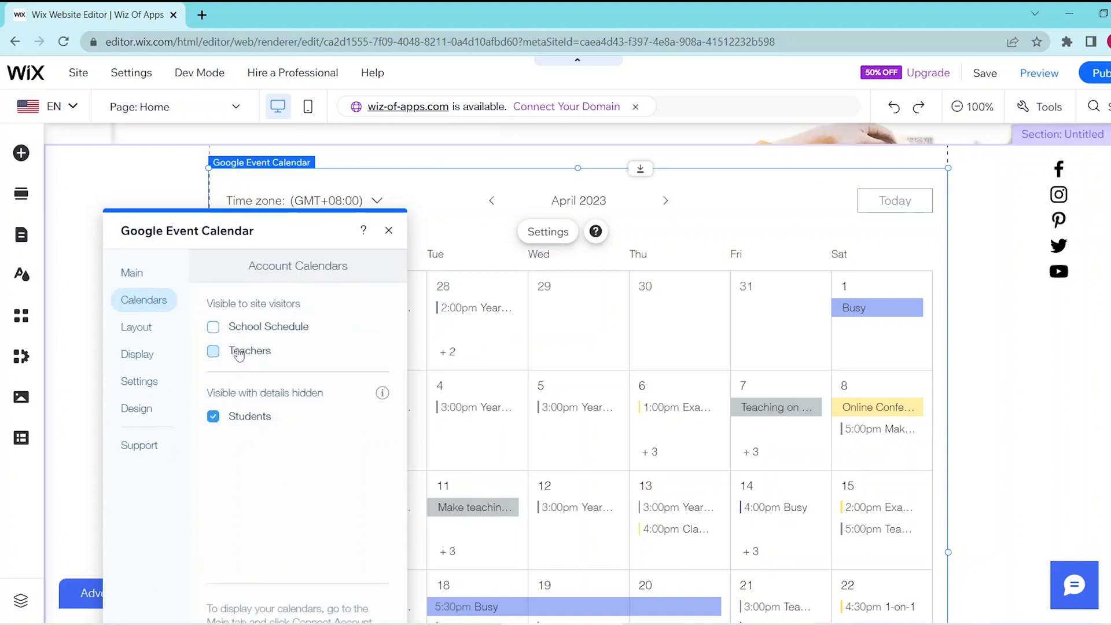
{"action": "left_click", "coordinate": [214, 350]}
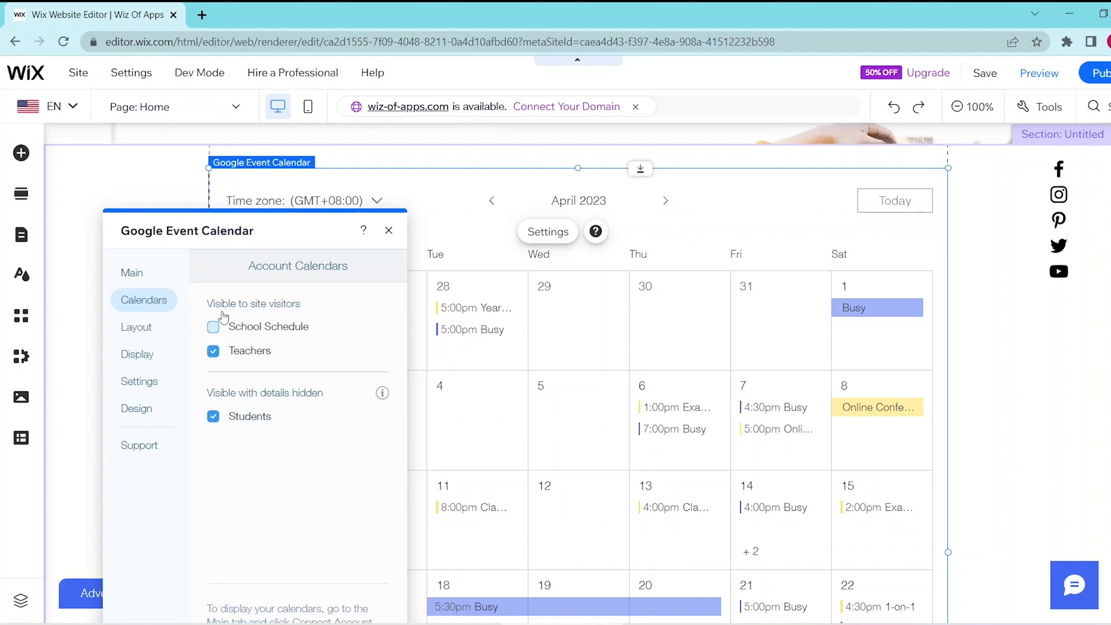
{"action": "left_click", "coordinate": [213, 327]}
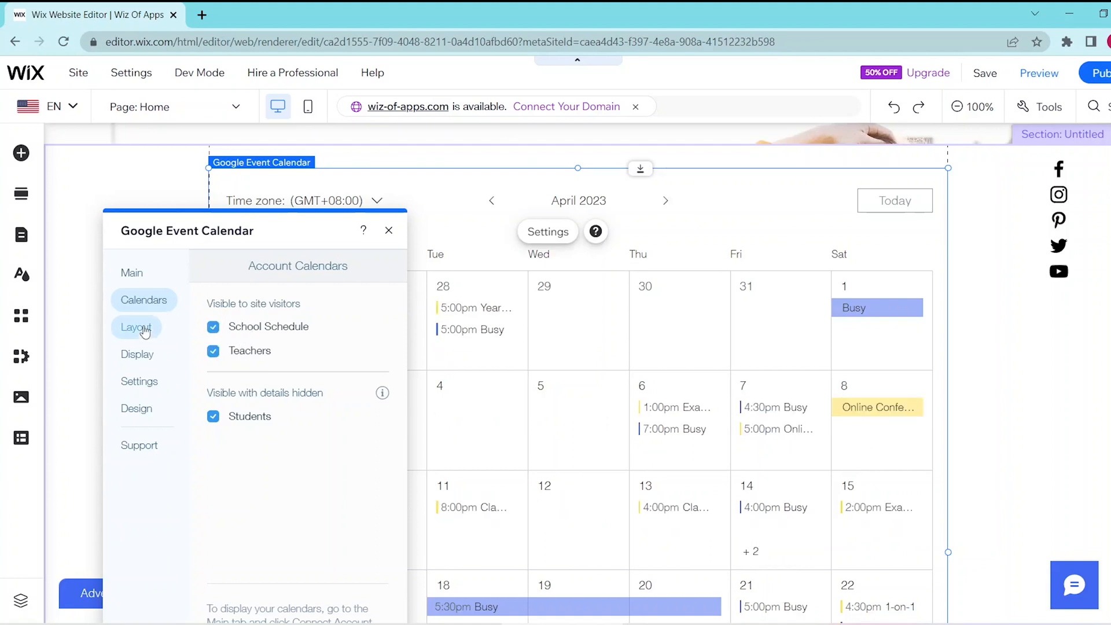
Step: Switch the calendar to Agenda layout with Responsive height, then view Display options
{"action": "left_click", "coordinate": [136, 326]}
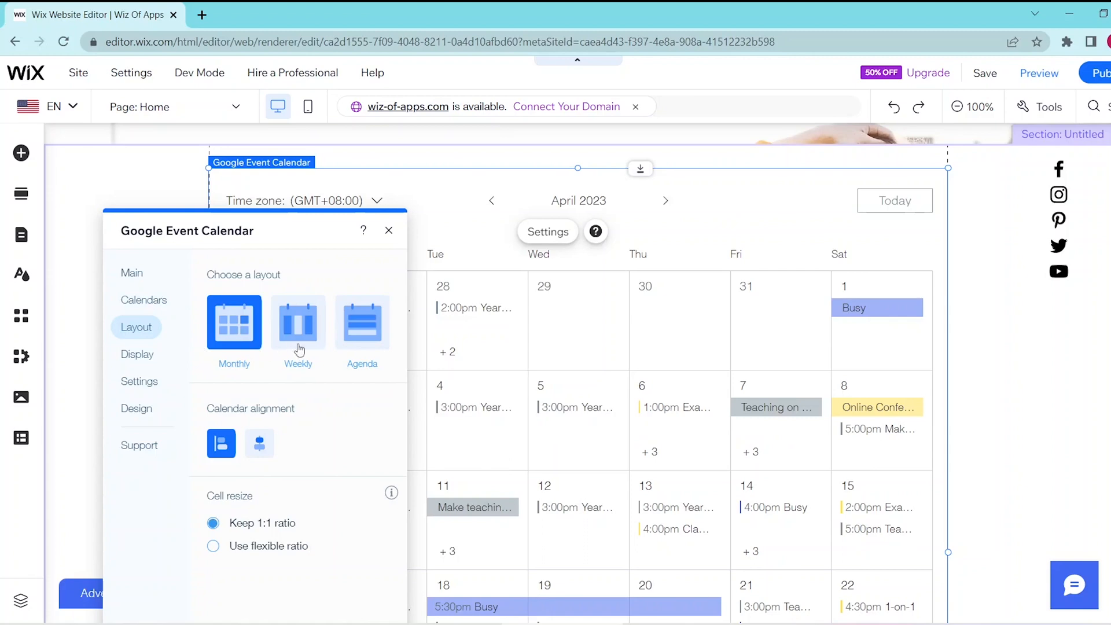
{"action": "left_click", "coordinate": [297, 322]}
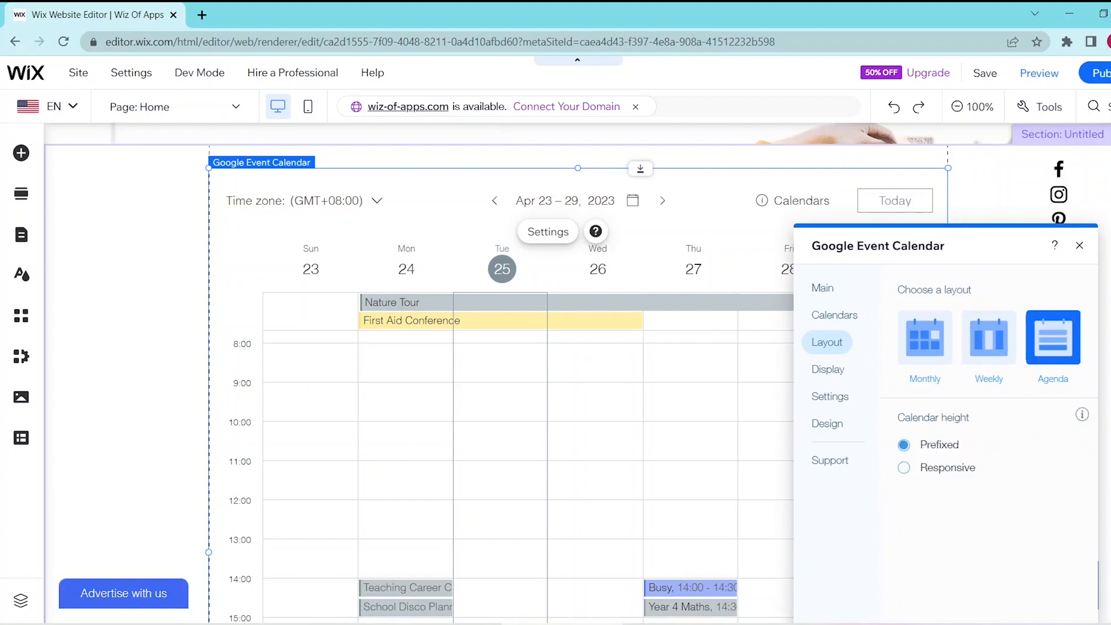
{"action": "left_click", "coordinate": [904, 467]}
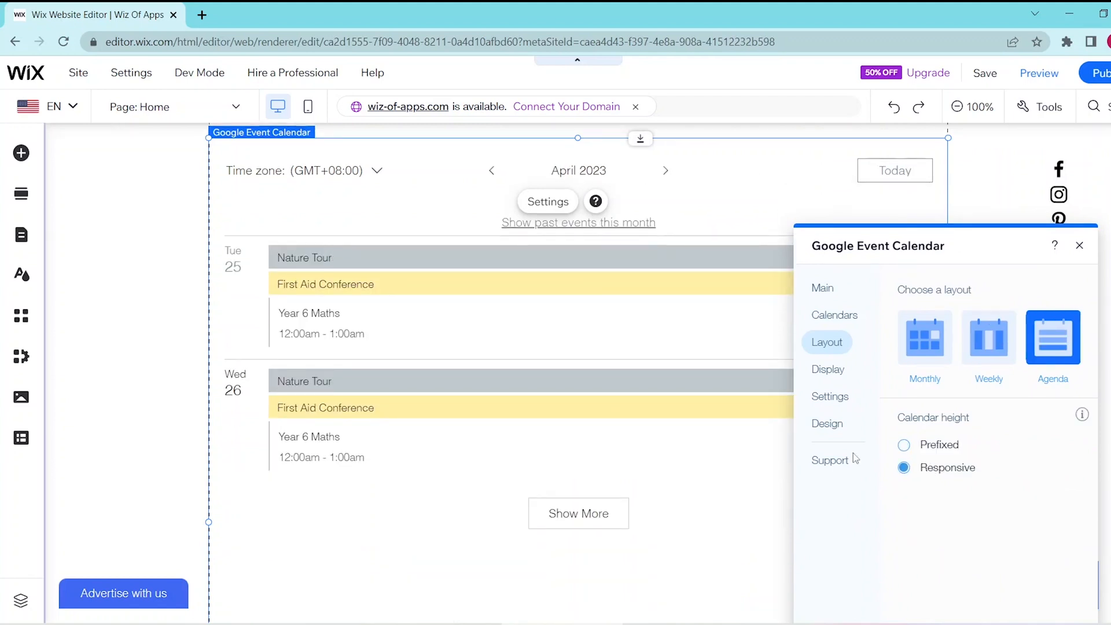
{"action": "left_click", "coordinate": [827, 370]}
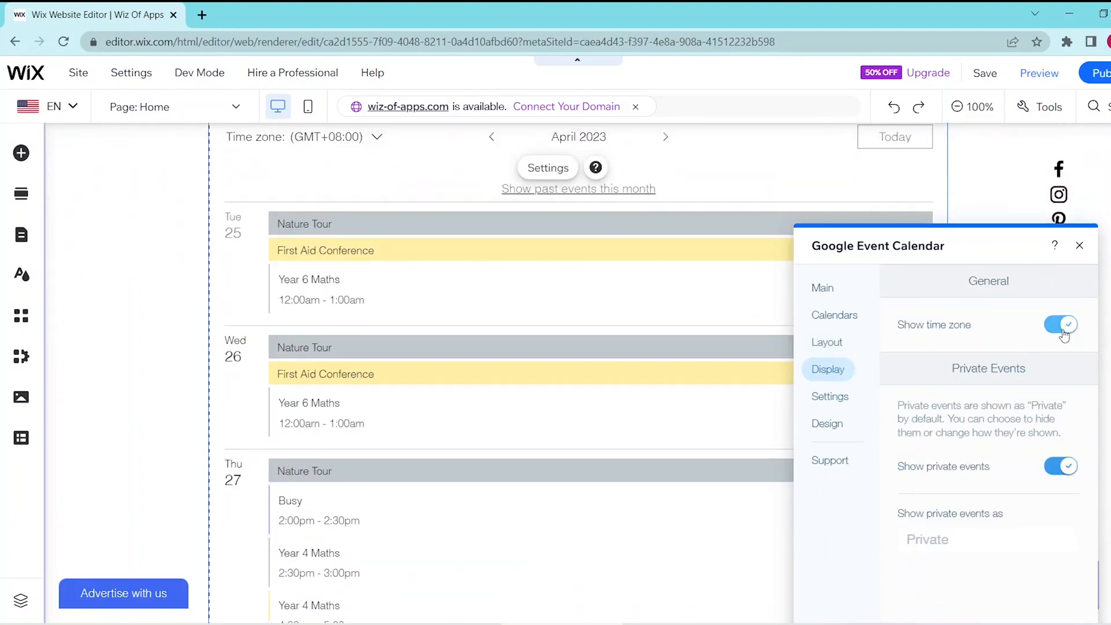
{"action": "mouse_move", "coordinate": [1062, 466]}
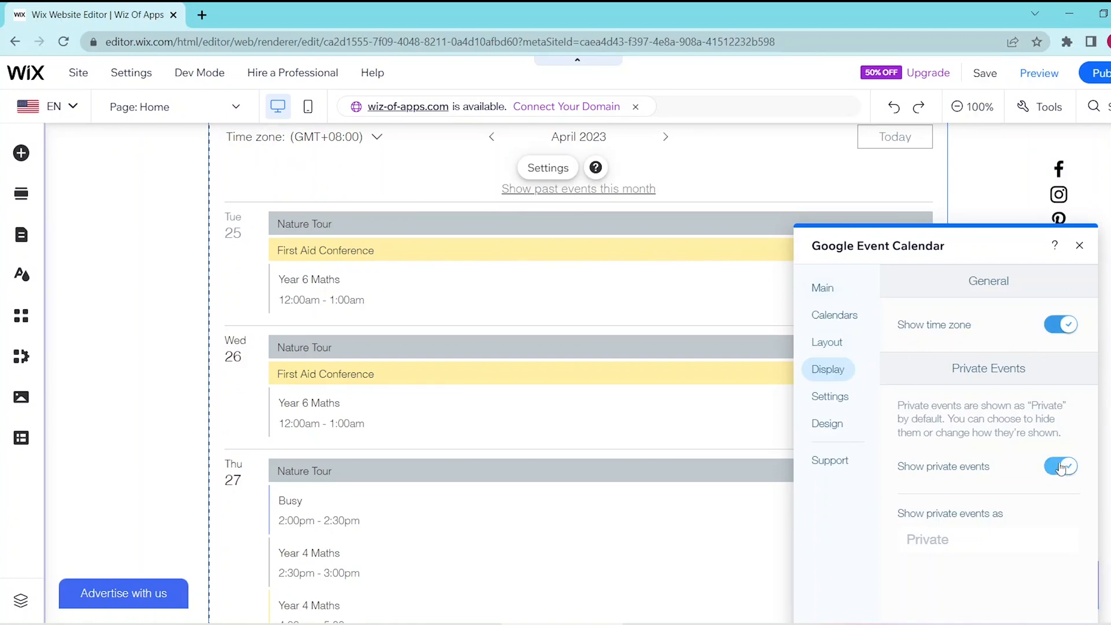
Step: Show the calendar's Settings tab with 12-hour time, English and visitor time zone
{"action": "left_click", "coordinate": [830, 396]}
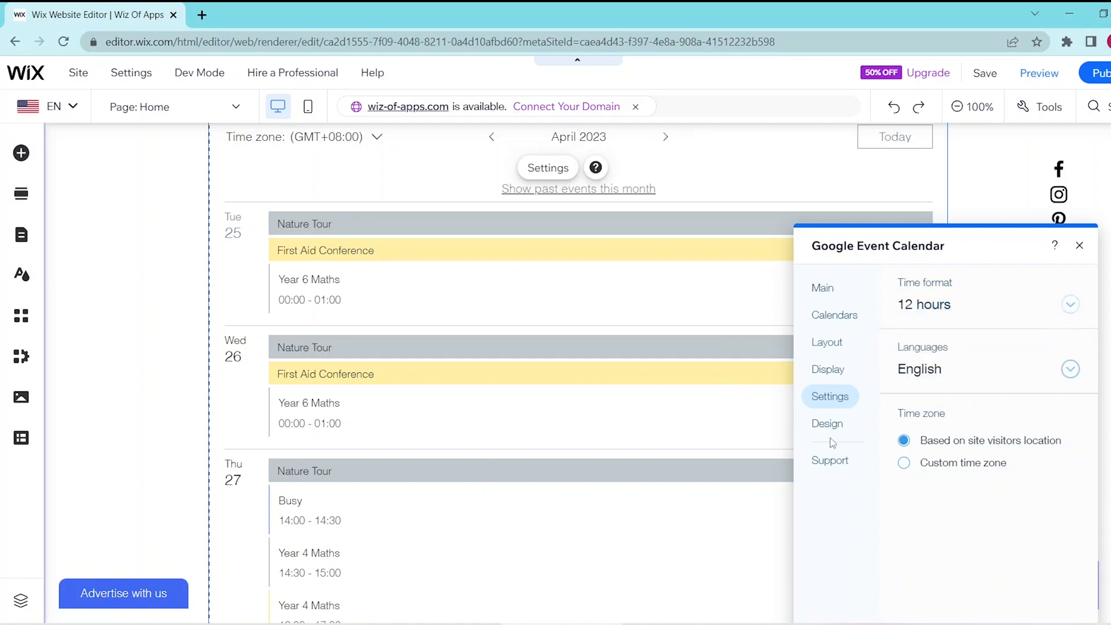
Step: Look through the Design tab's Calendar Grid, close the panel and scroll the agenda
{"action": "left_click", "coordinate": [827, 423]}
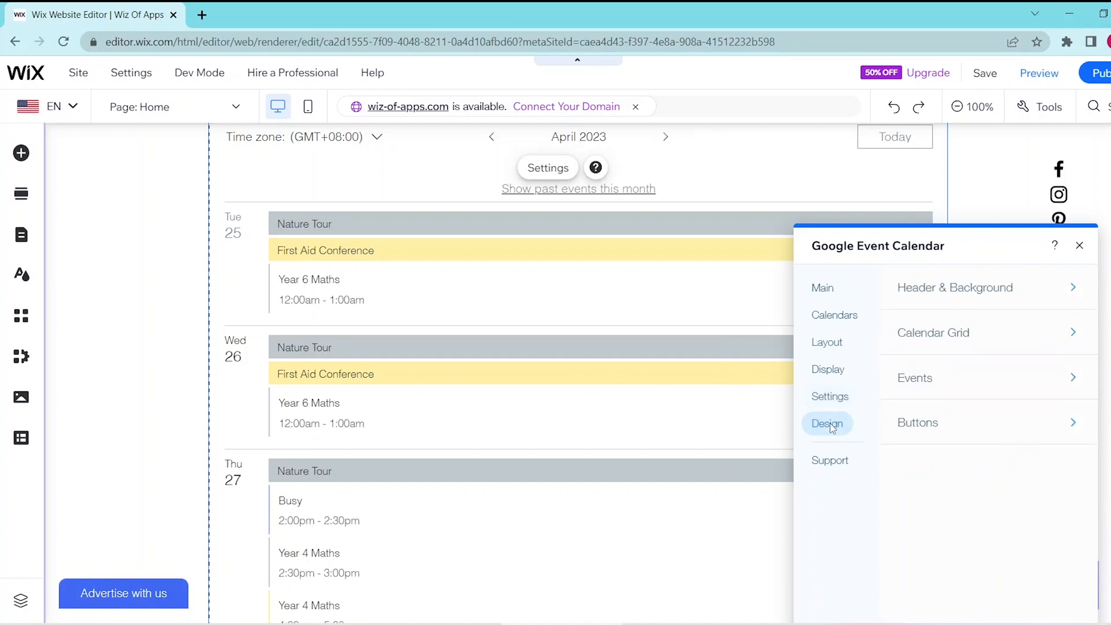
{"action": "left_click", "coordinate": [954, 287]}
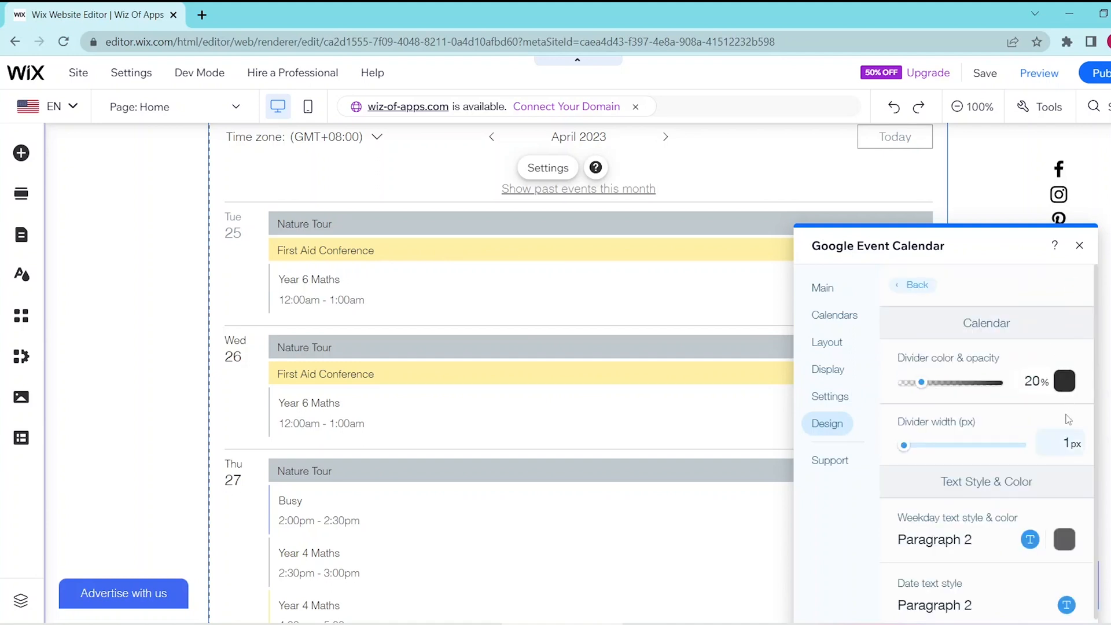
{"action": "left_click", "coordinate": [914, 284]}
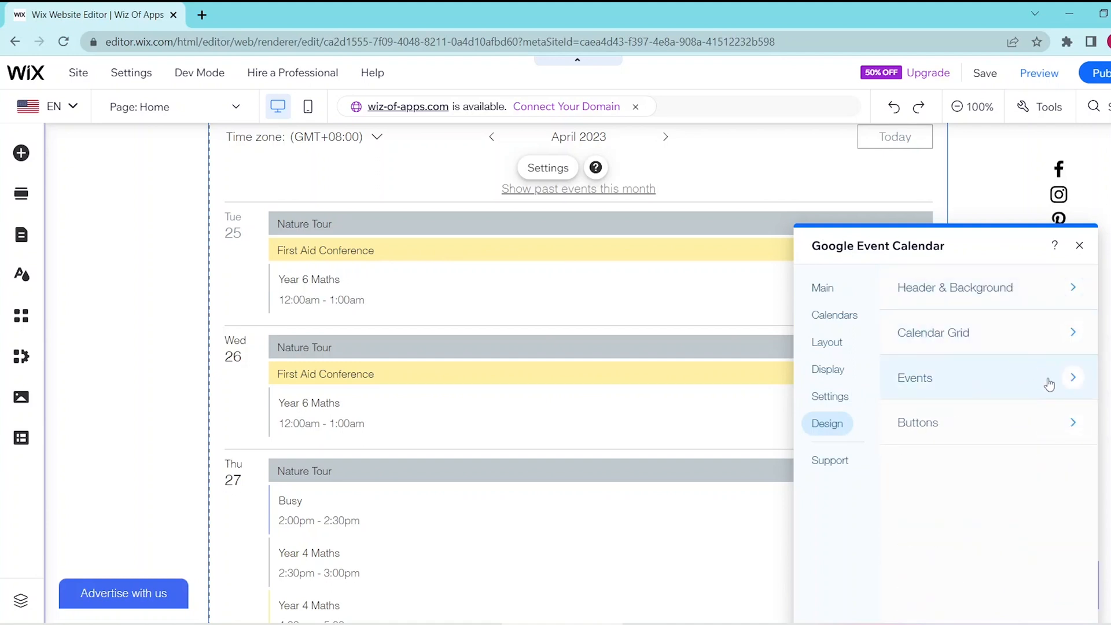
{"action": "left_click", "coordinate": [915, 378]}
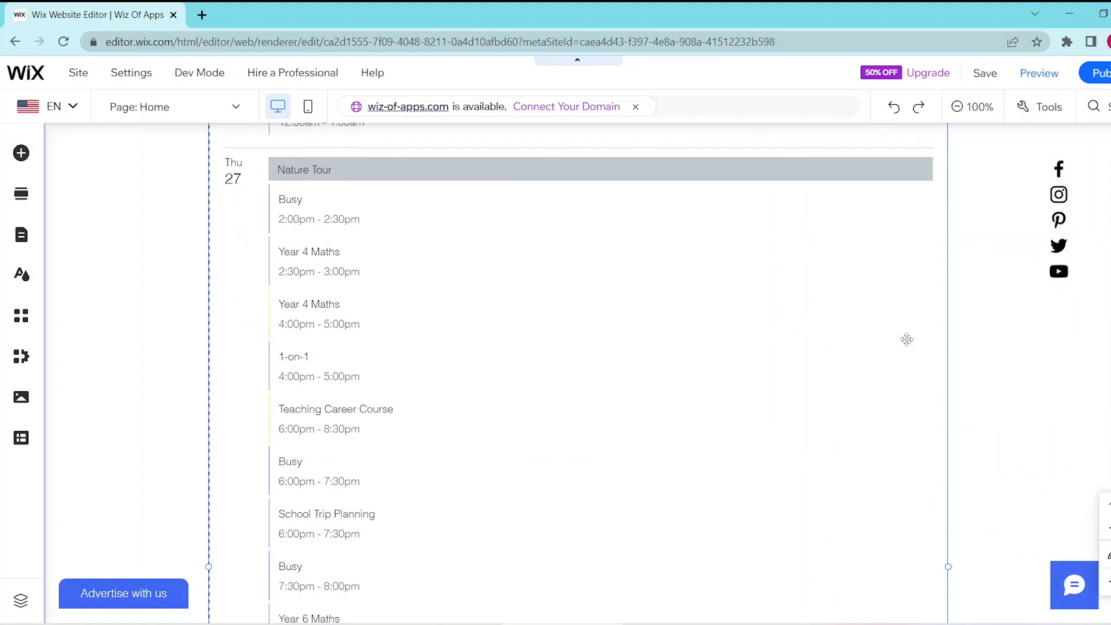
{"action": "scroll", "scroll_direction": "down", "scroll_amount": 3}
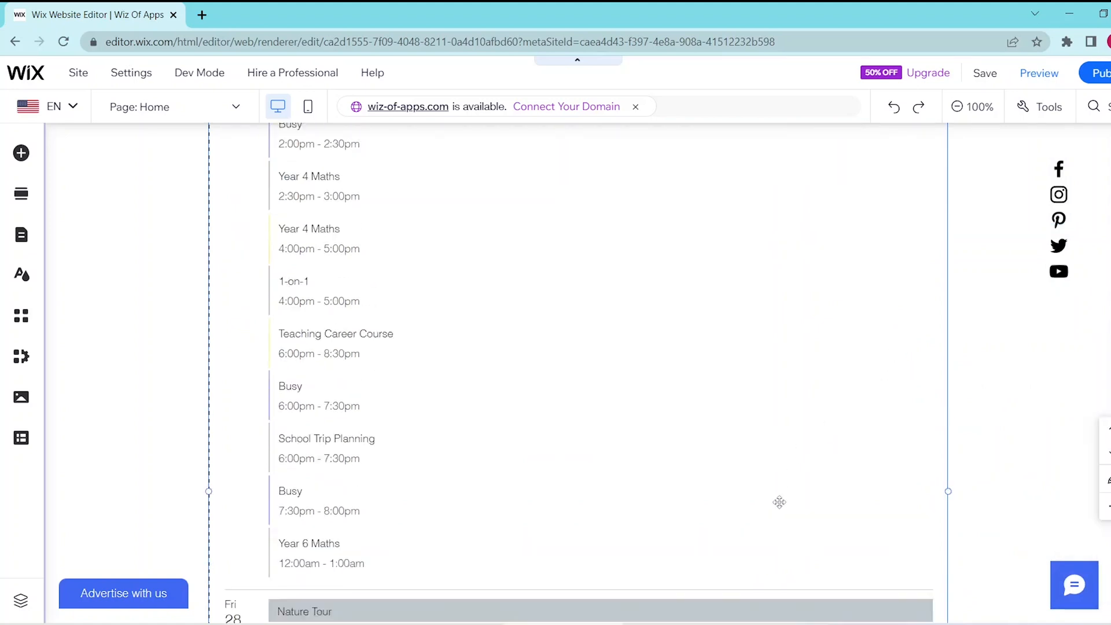